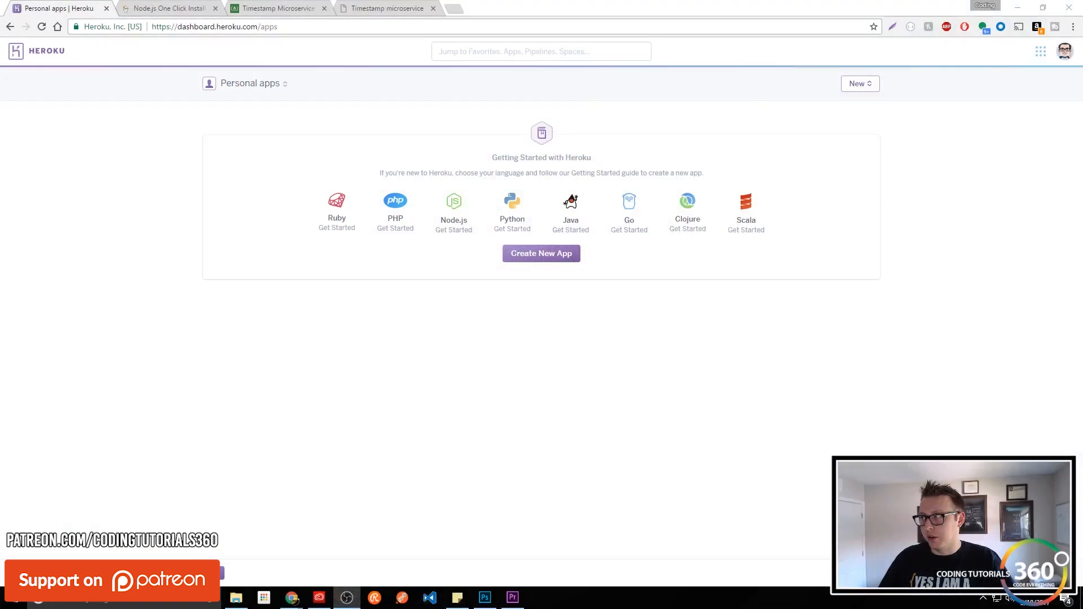
mouse_move(853, 149)
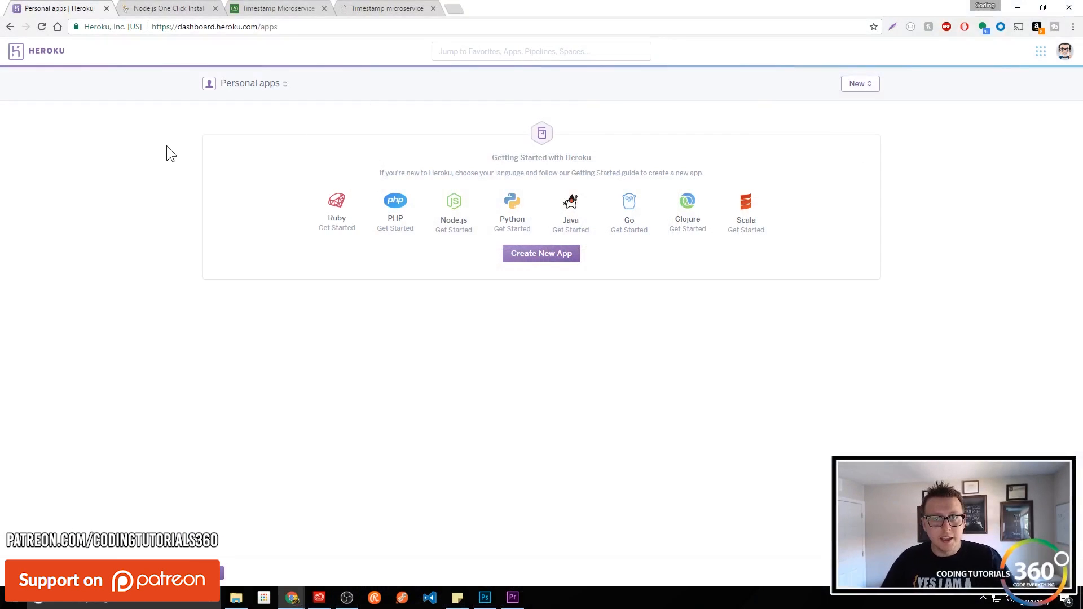
mouse_move(182, 163)
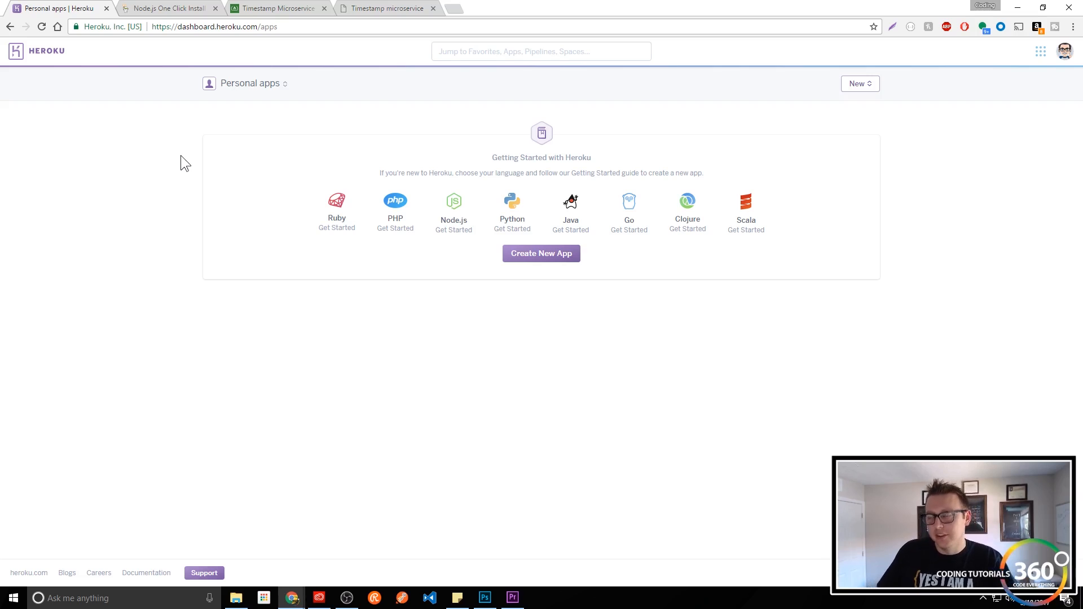
mouse_move(431, 262)
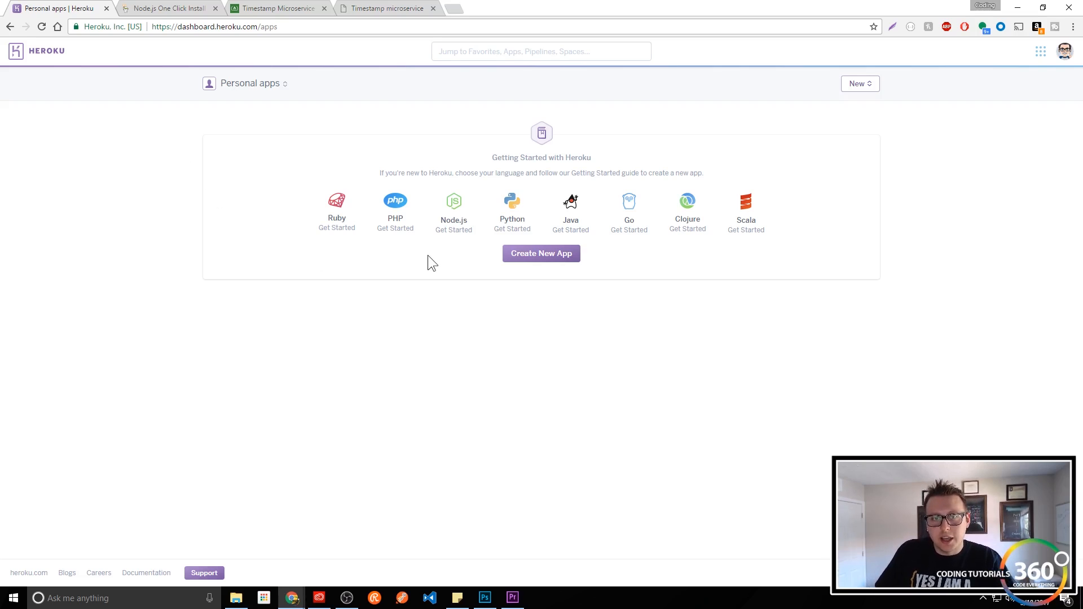
mouse_move(449, 224)
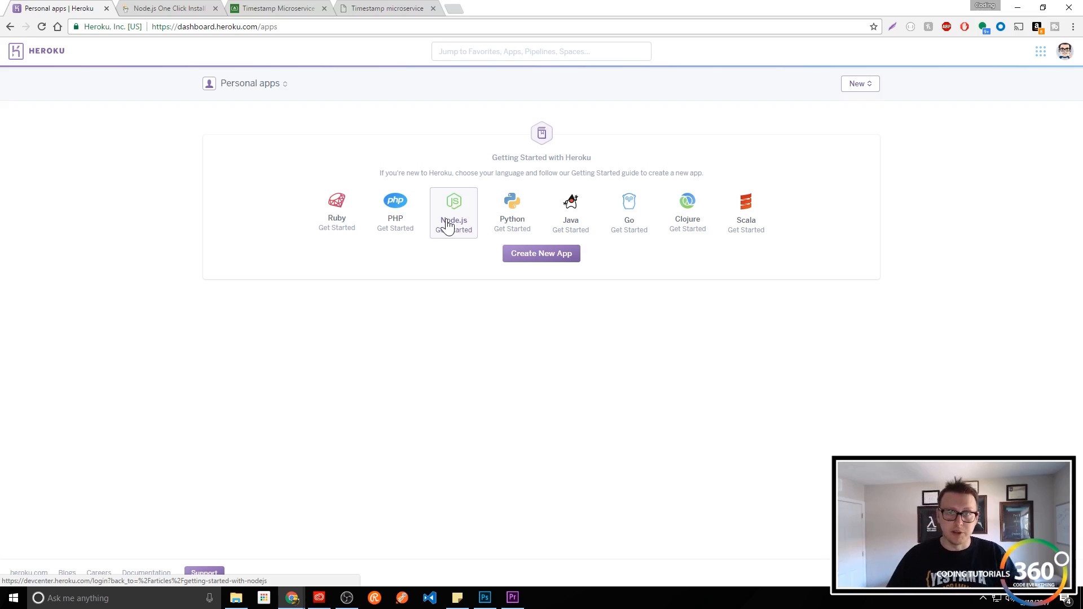
mouse_move(460, 305)
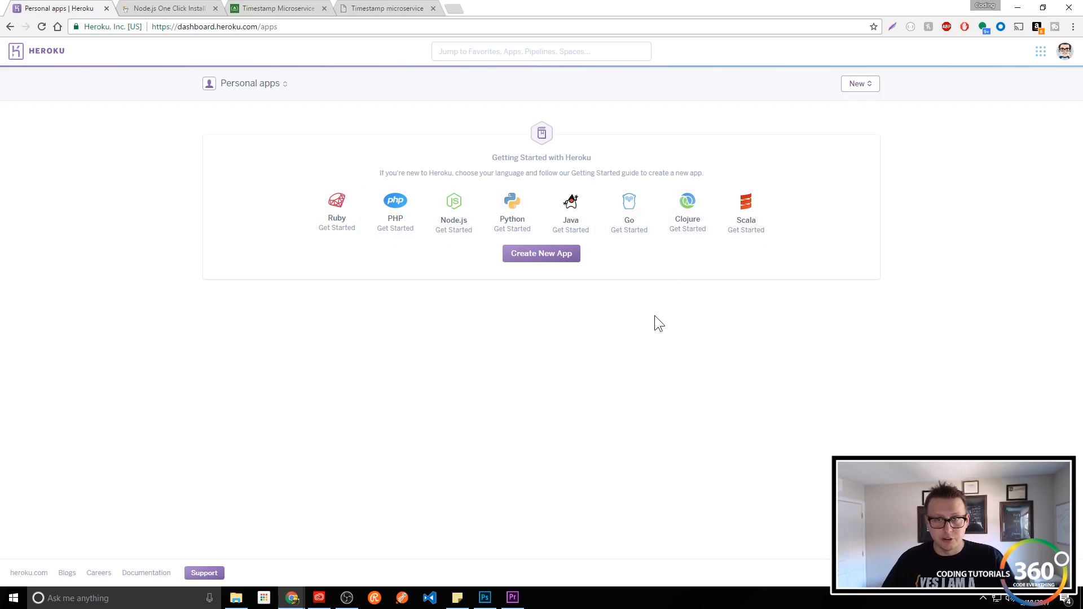
mouse_move(633, 300)
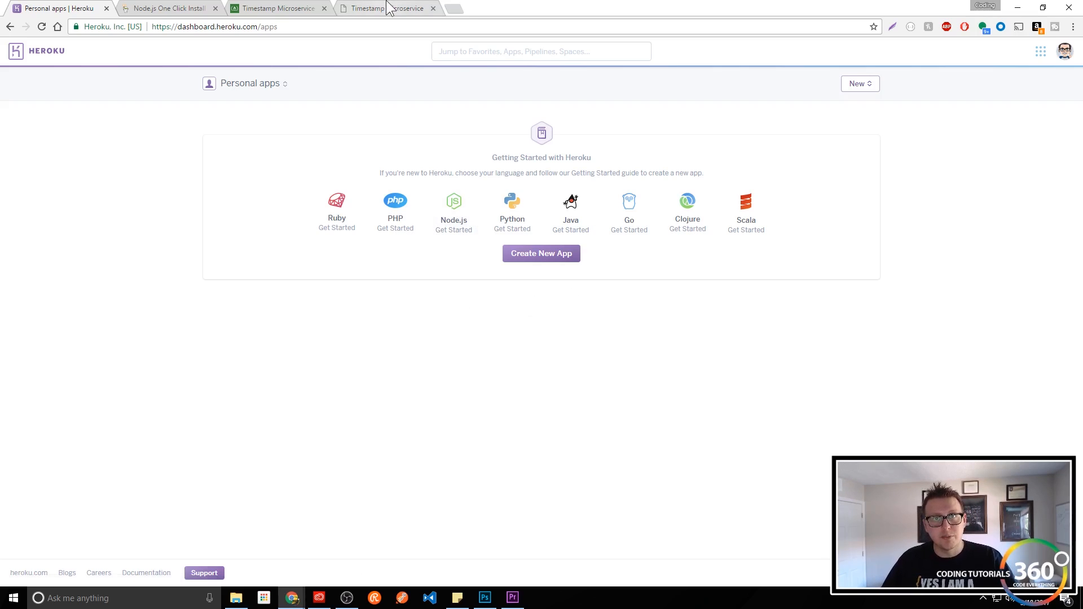
click(388, 8)
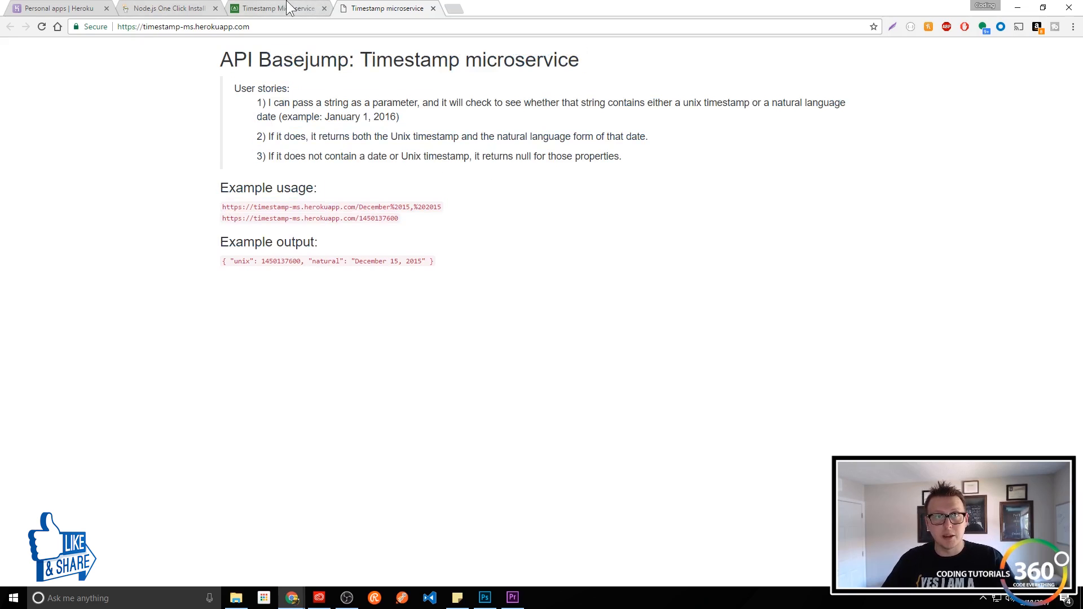
double_click(223, 26)
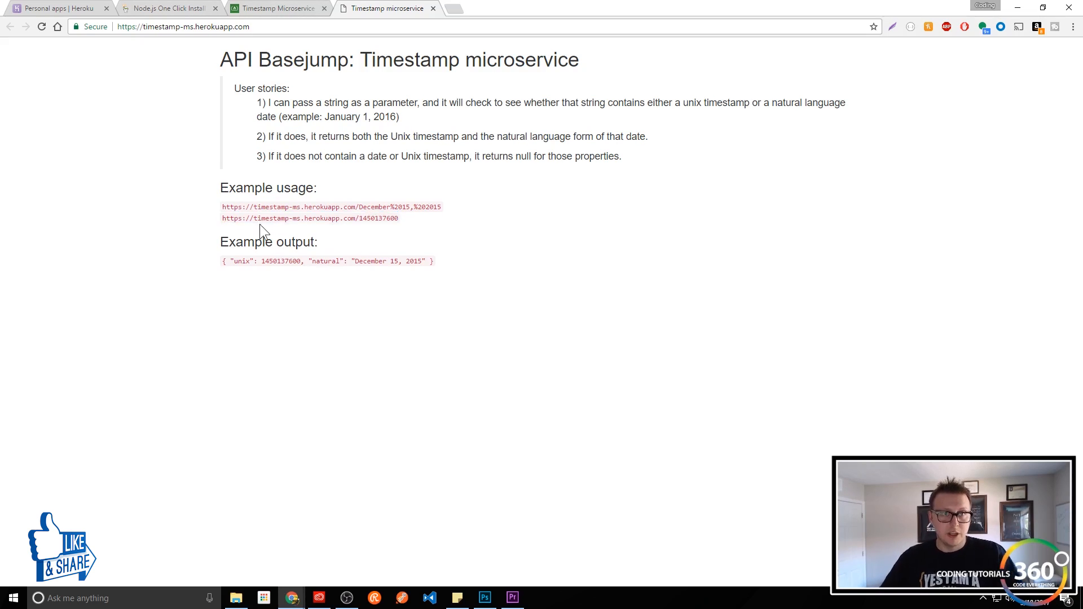
double_click(270, 219)
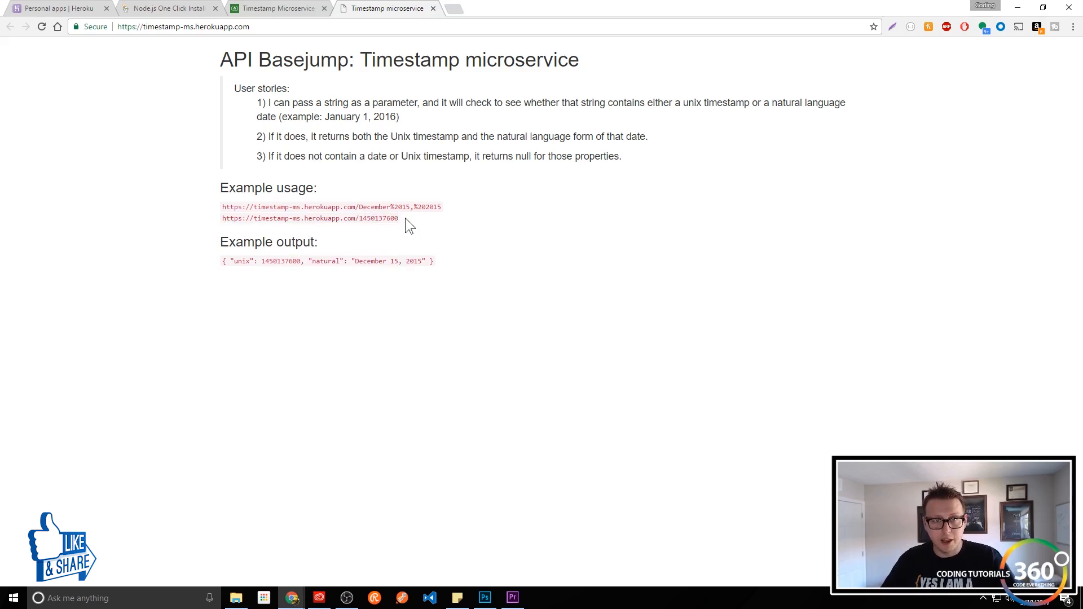
right_click(309, 219)
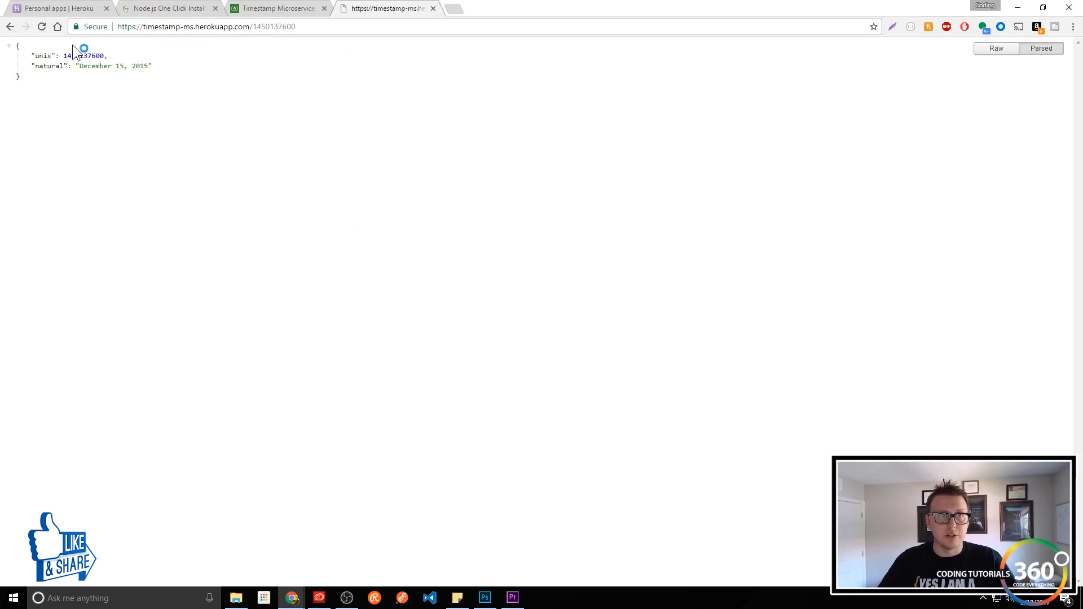
mouse_move(162, 95)
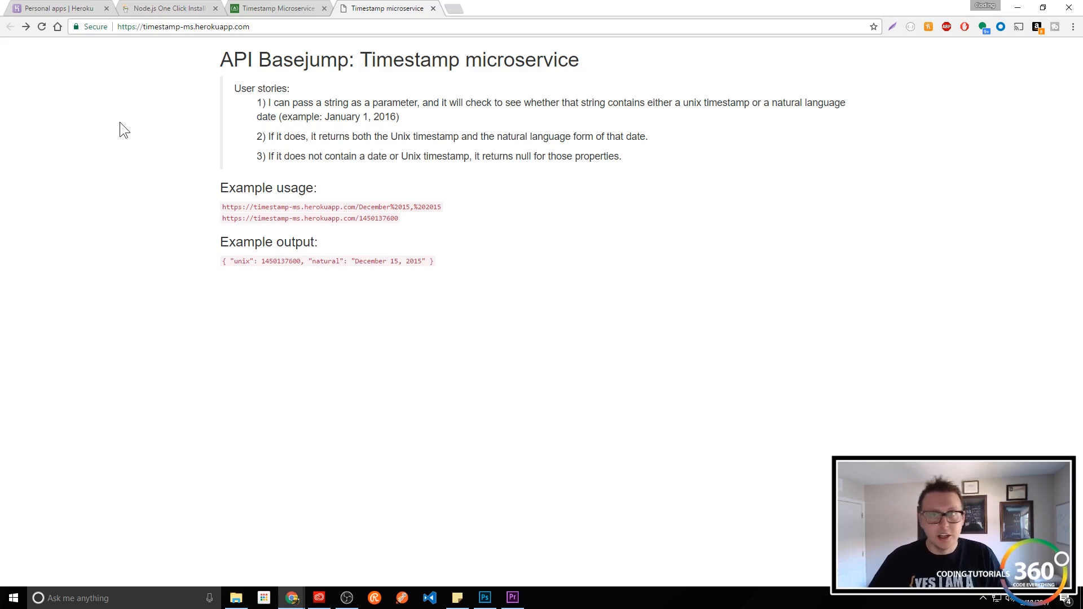
mouse_move(393, 158)
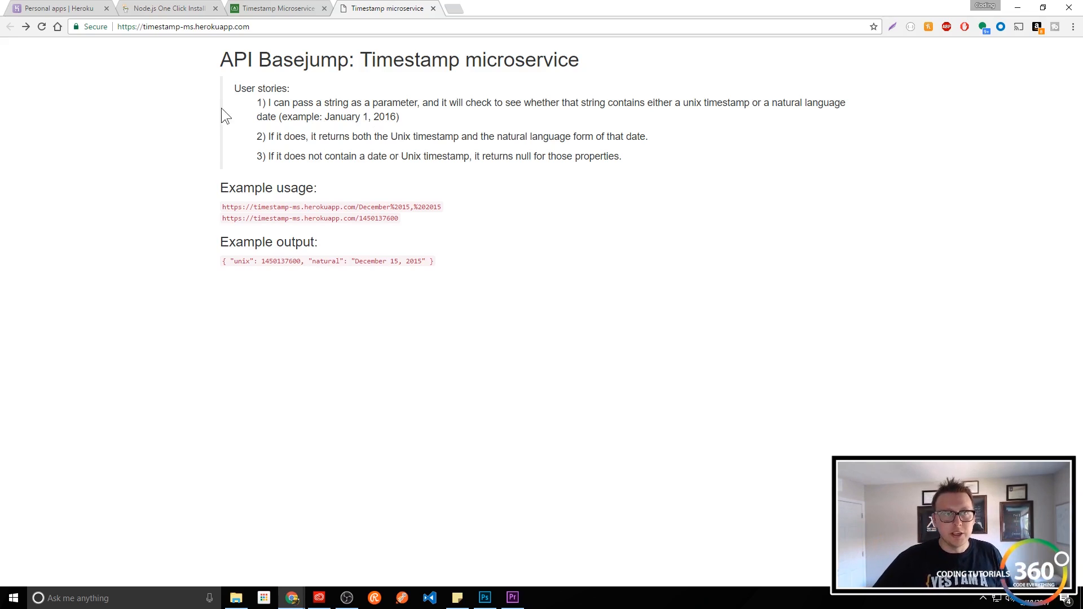
- Review GoDaddy's Node.js plans, highlighting the $5 plan with 512MB memory, one core and 20GB disk
click(164, 9)
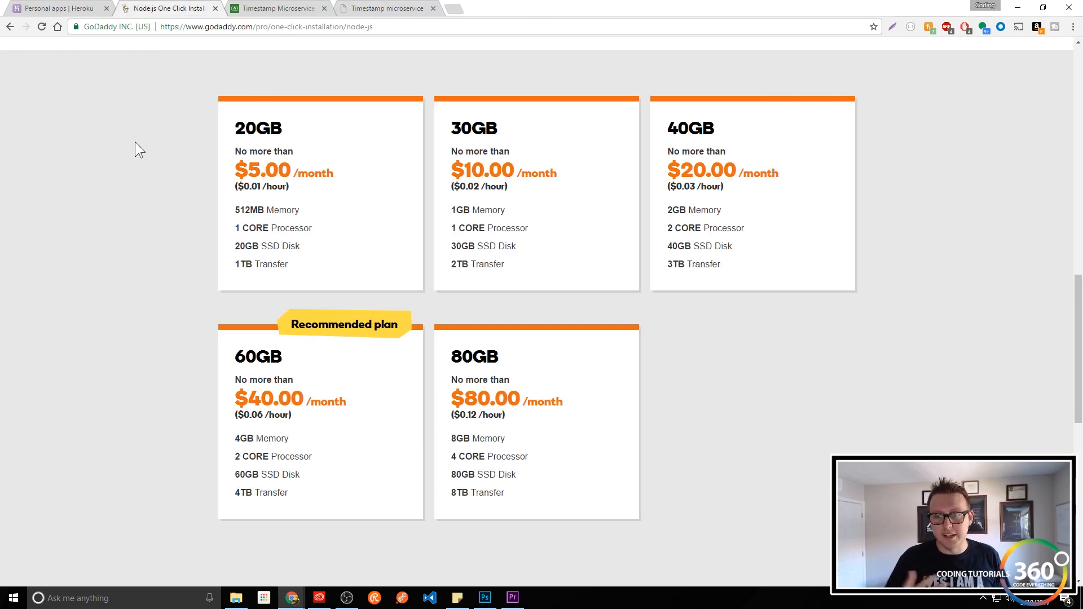
drag(237, 123, 266, 210)
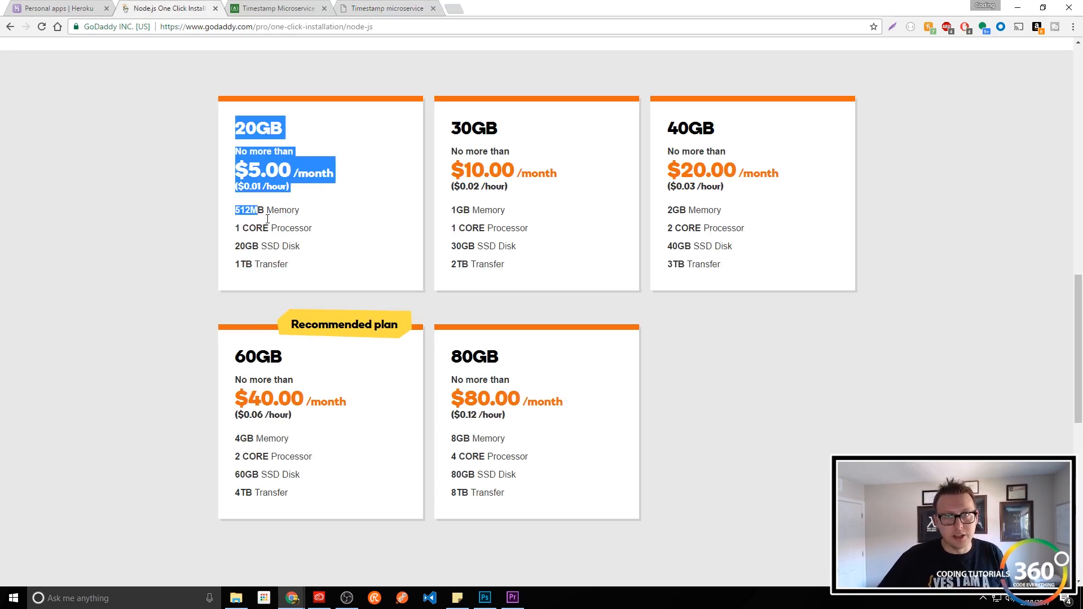
click(735, 424)
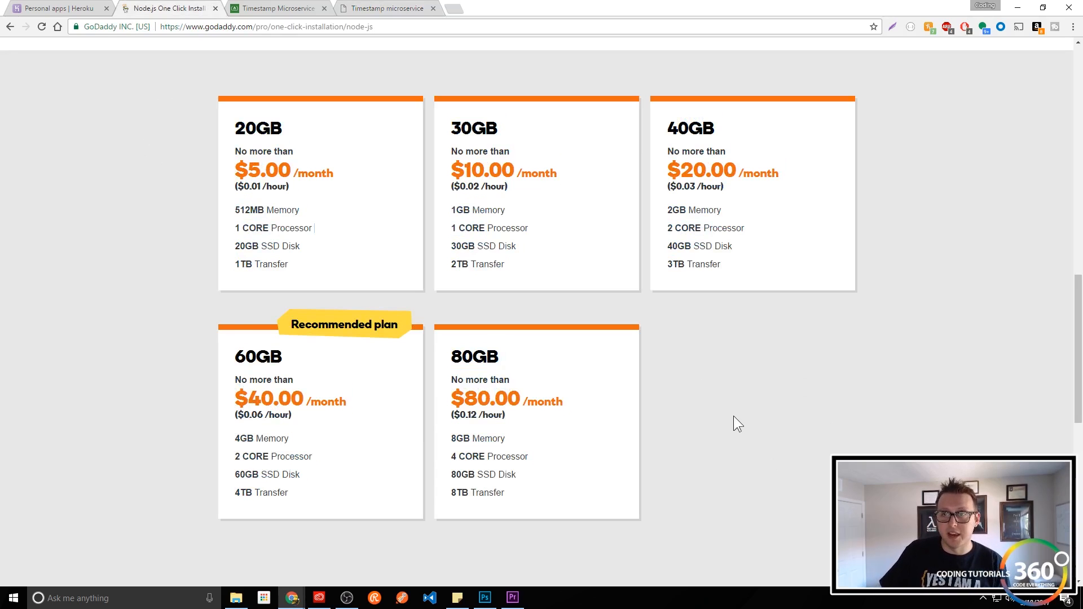
mouse_move(396, 7)
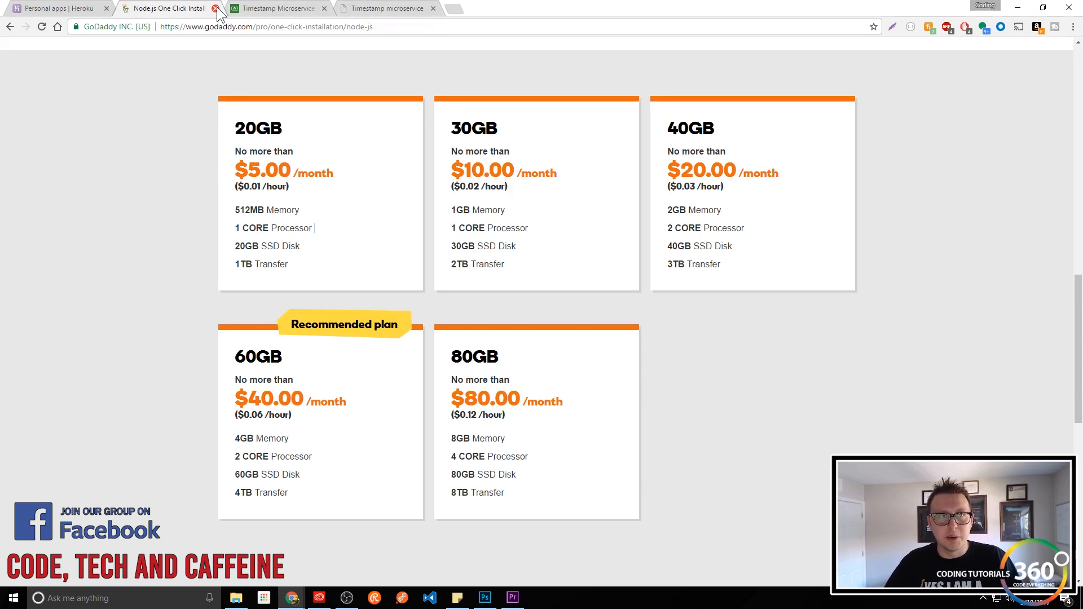
- Close the GoDaddy pricing page and return to the empty Heroku personal apps dashboard
click(216, 9)
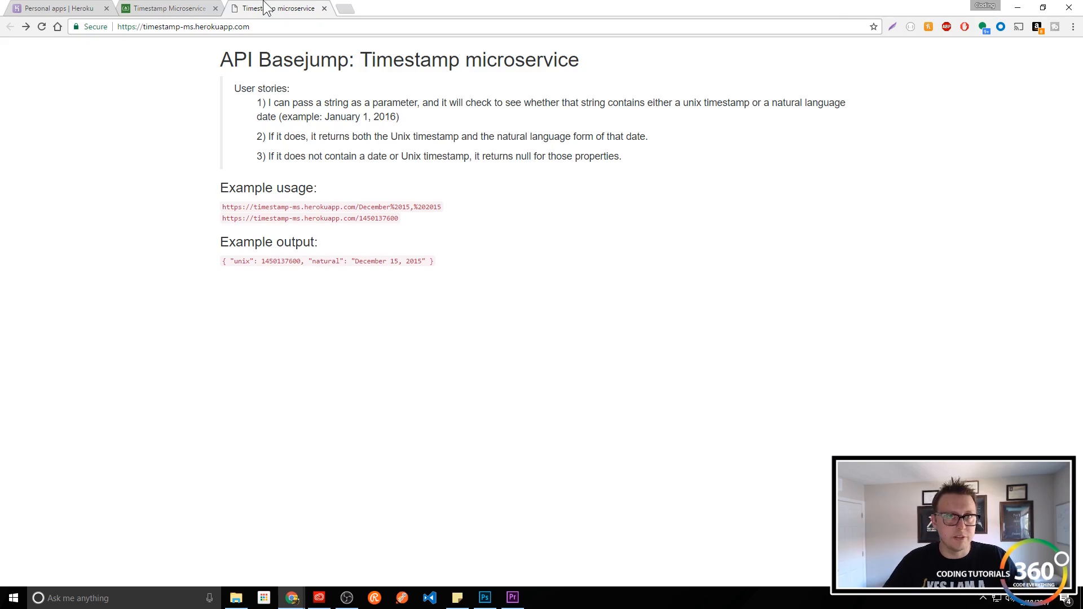
mouse_move(449, 183)
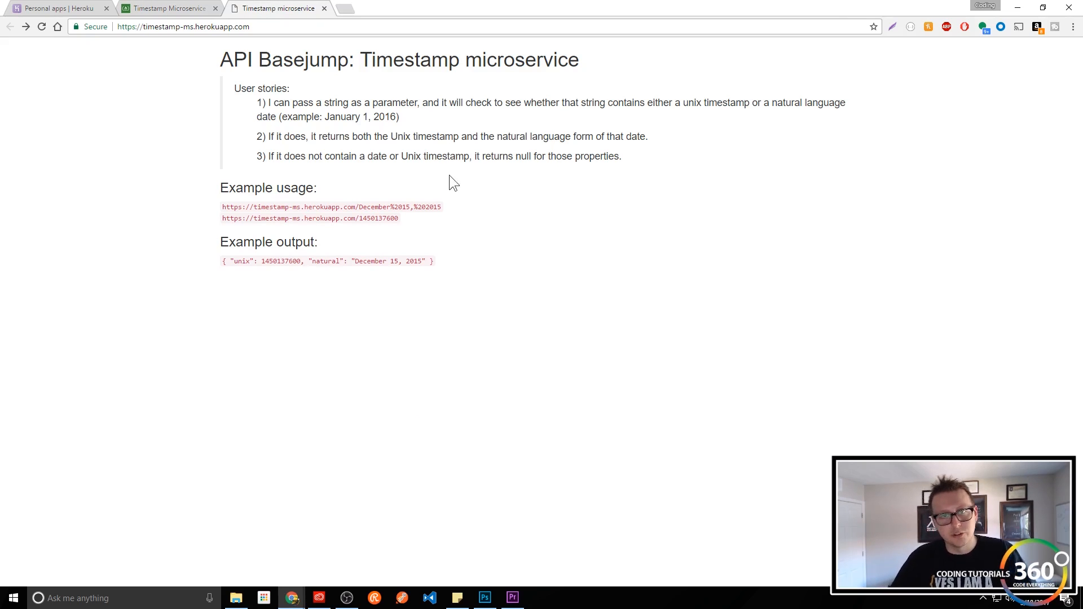
mouse_move(464, 216)
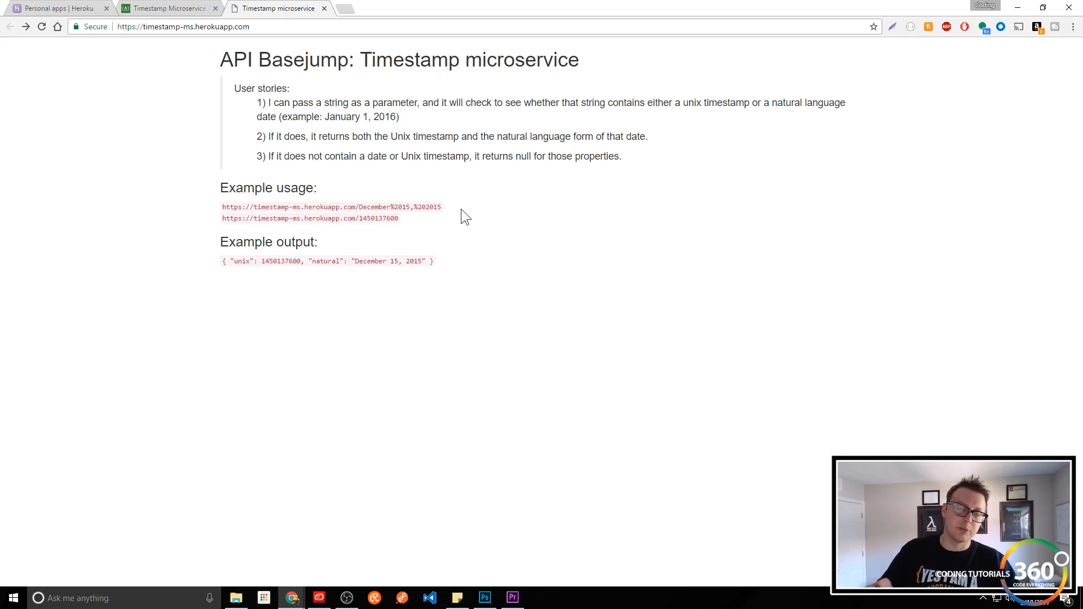
click(56, 8)
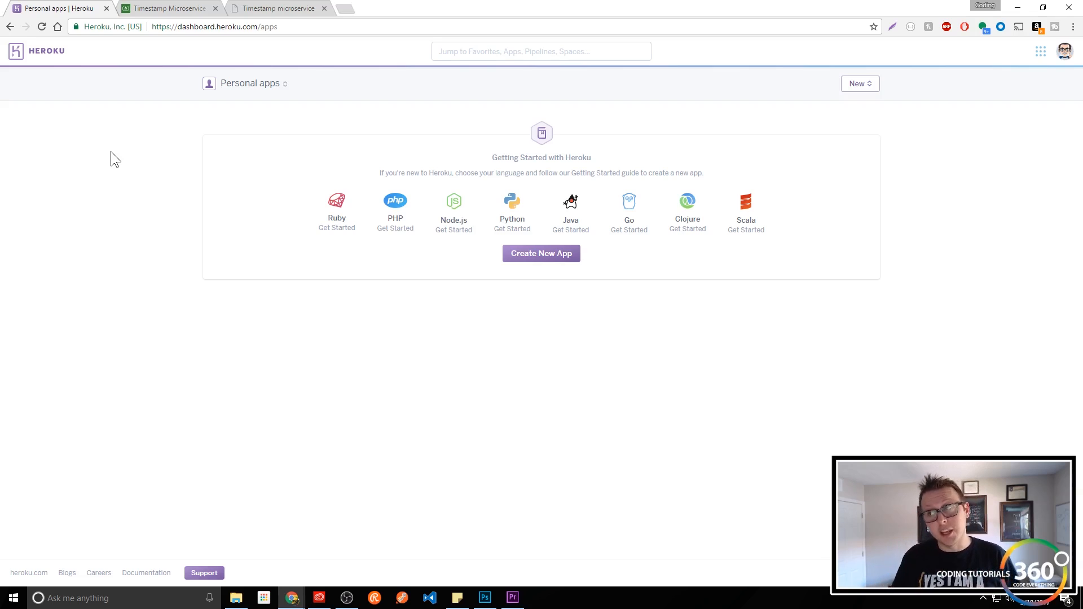
mouse_move(502, 174)
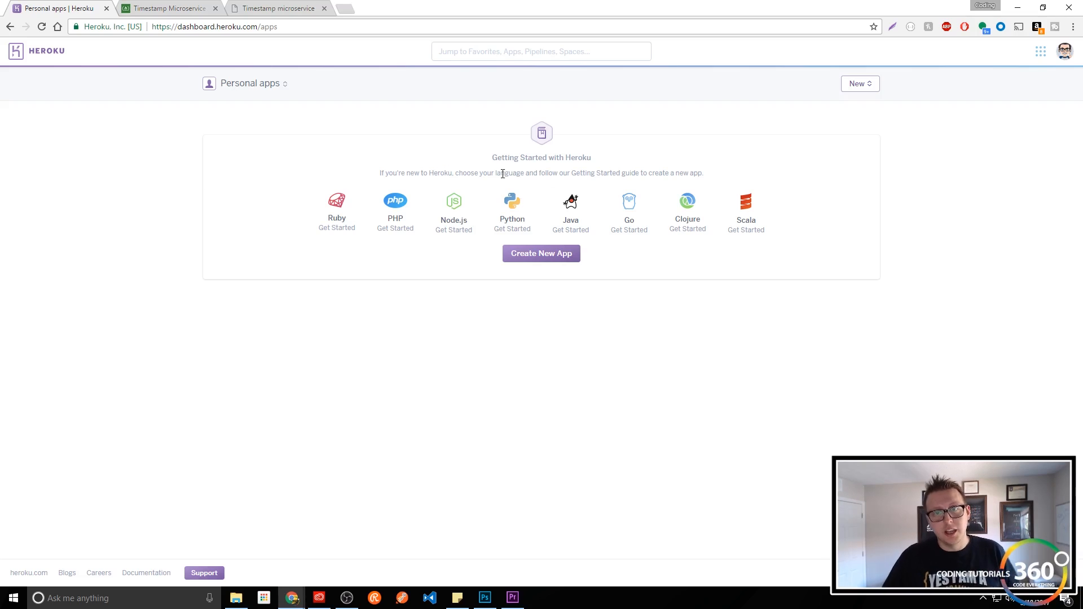
mouse_move(435, 226)
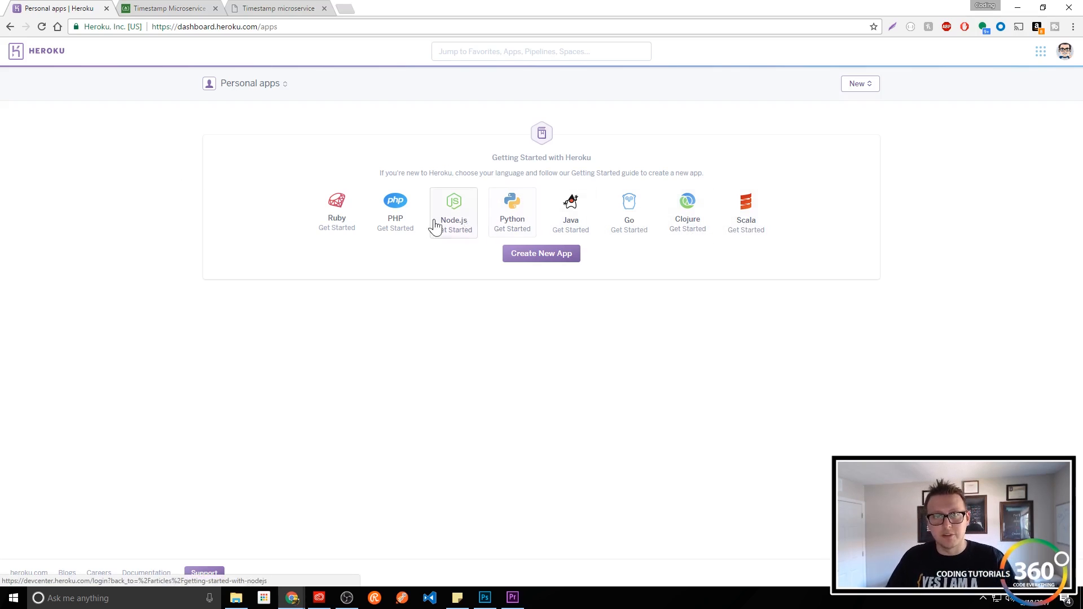